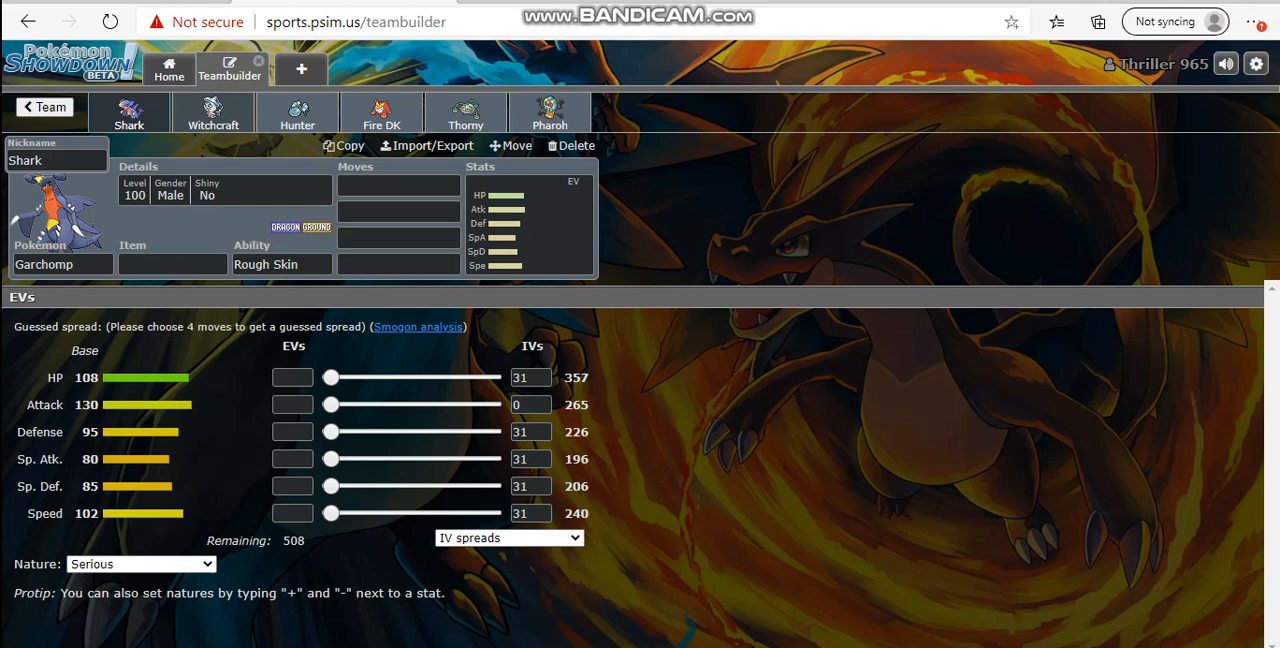
Bring up Witchcraft the Hatterene's set, with Magic Bounce and zero Attack IVs, for review
{"action": "left_click", "coordinate": [213, 112]}
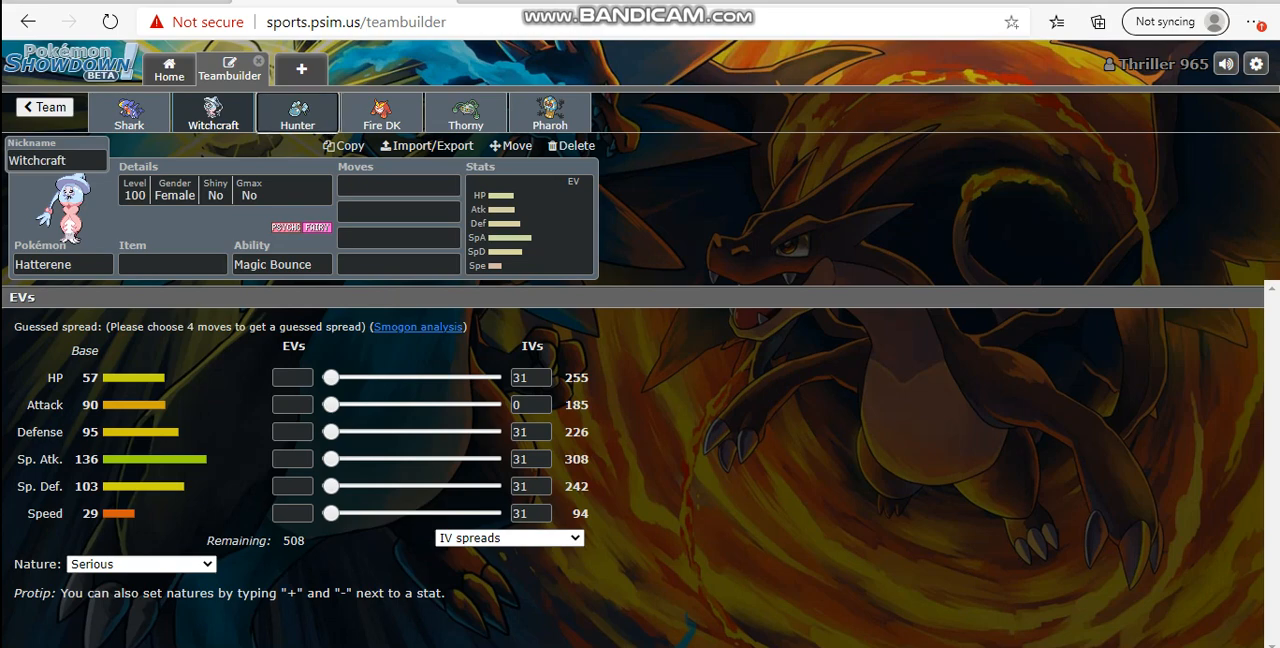
Bring up Hunter, the shiny male Araquanid with Water Bubble and full IVs
{"action": "left_click", "coordinate": [297, 112]}
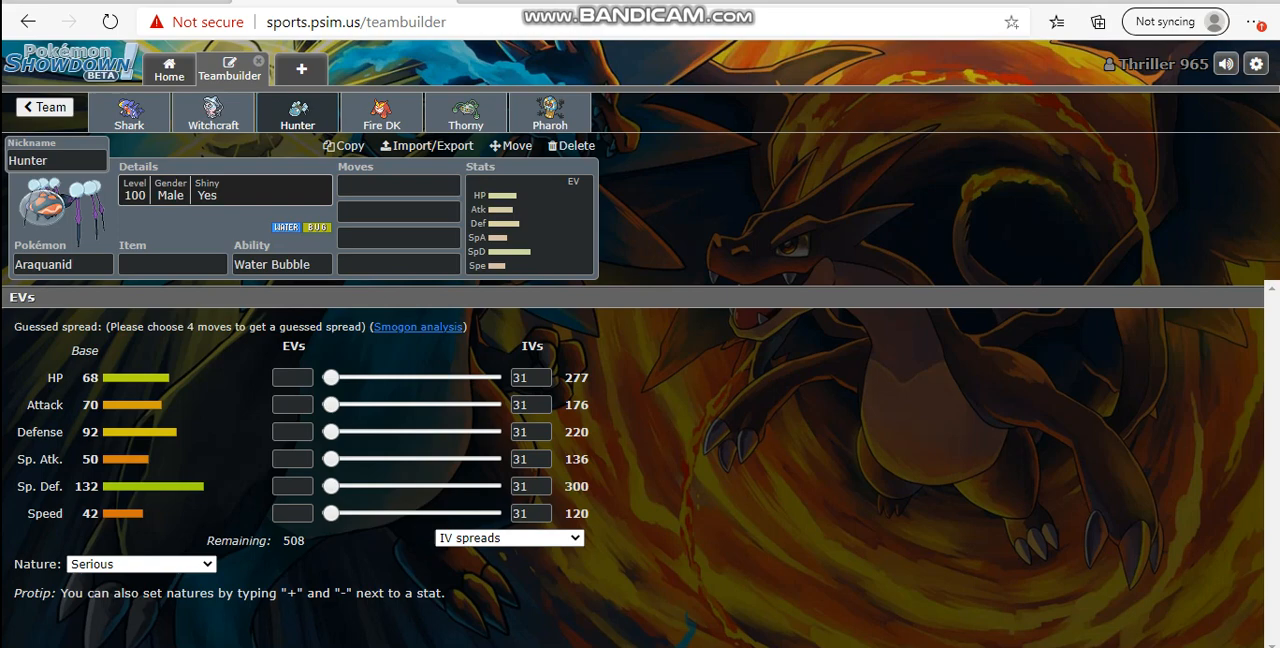
Finish checking Hunter's details, then bring up Fire DK the Darmanitan with Sheer Force
{"action": "left_click", "coordinate": [281, 264]}
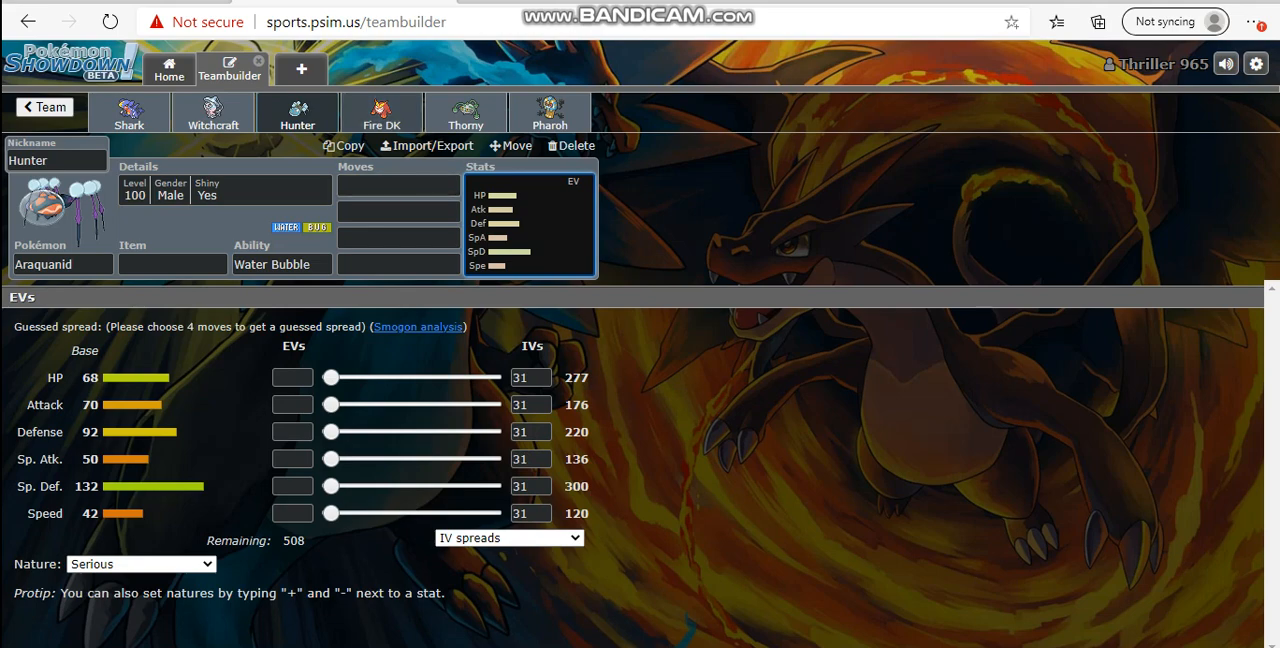
{"action": "left_click", "coordinate": [381, 112]}
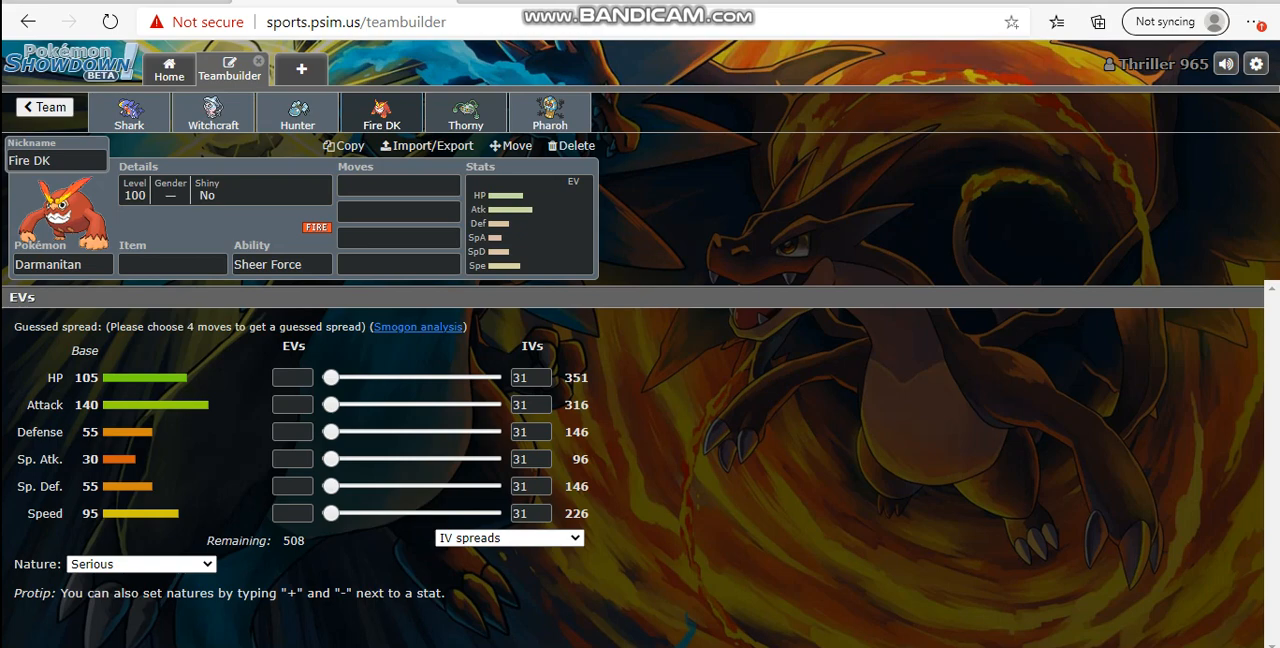
Bring up Thorny, the male Ferrothorn with Iron Barbs and zero Attack IVs
{"action": "left_click", "coordinate": [464, 112]}
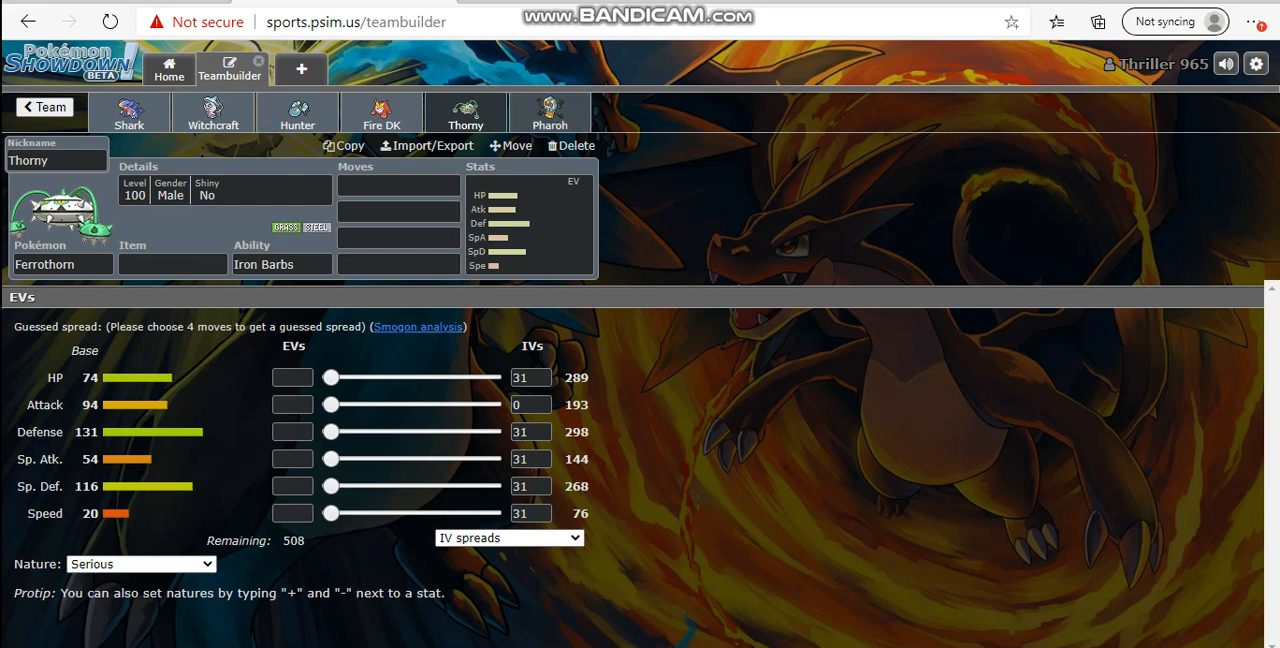
{"action": "left_click", "coordinate": [560, 112]}
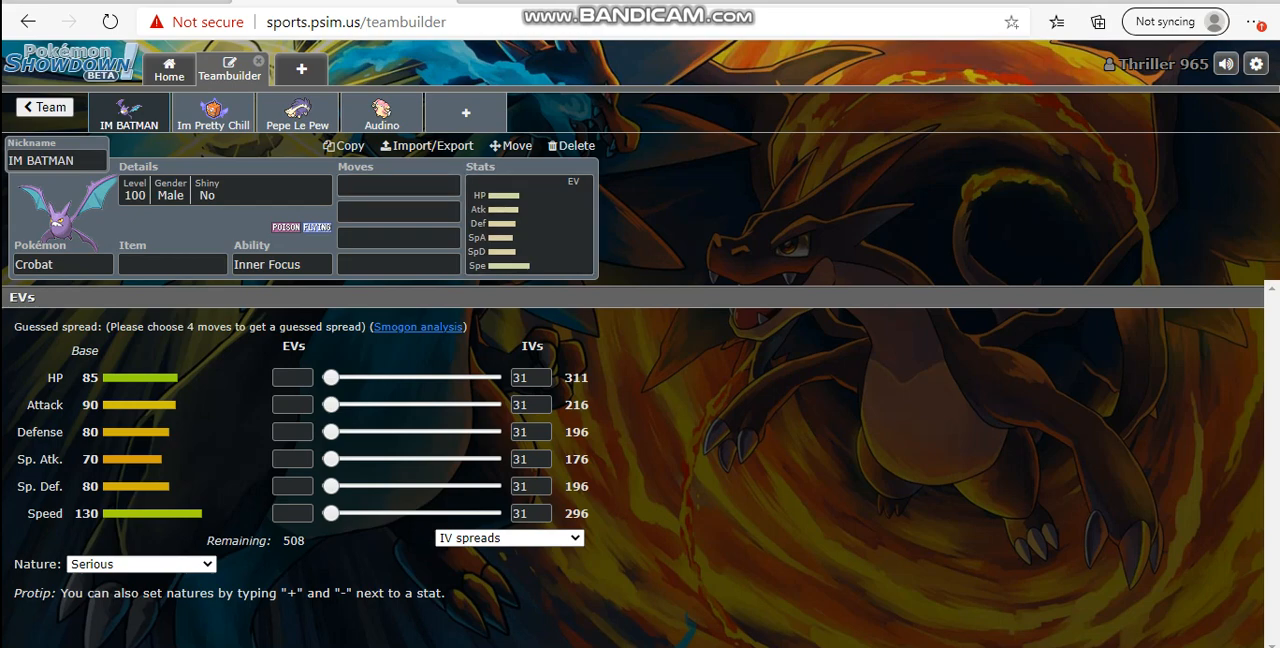
Review Im Pretty Chill the Rotom-Frost, Pepe Le Pew the Skuntank, then Audino with Healer
{"action": "left_click", "coordinate": [213, 111]}
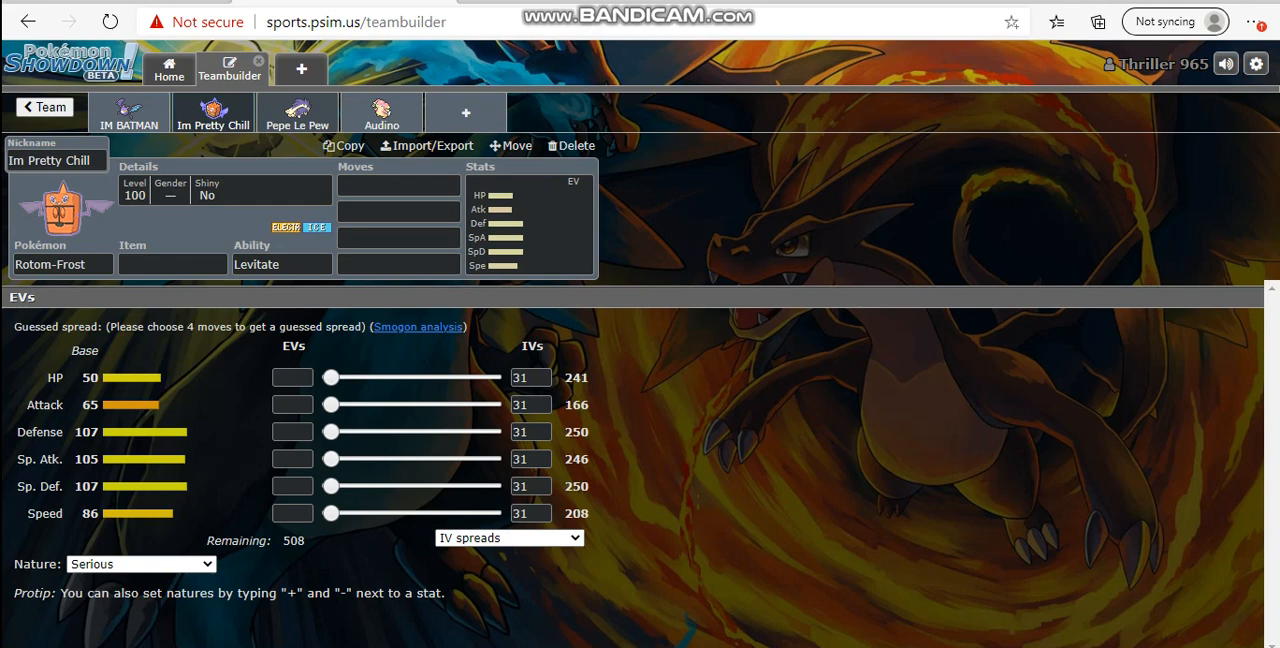
{"action": "left_click", "coordinate": [297, 112]}
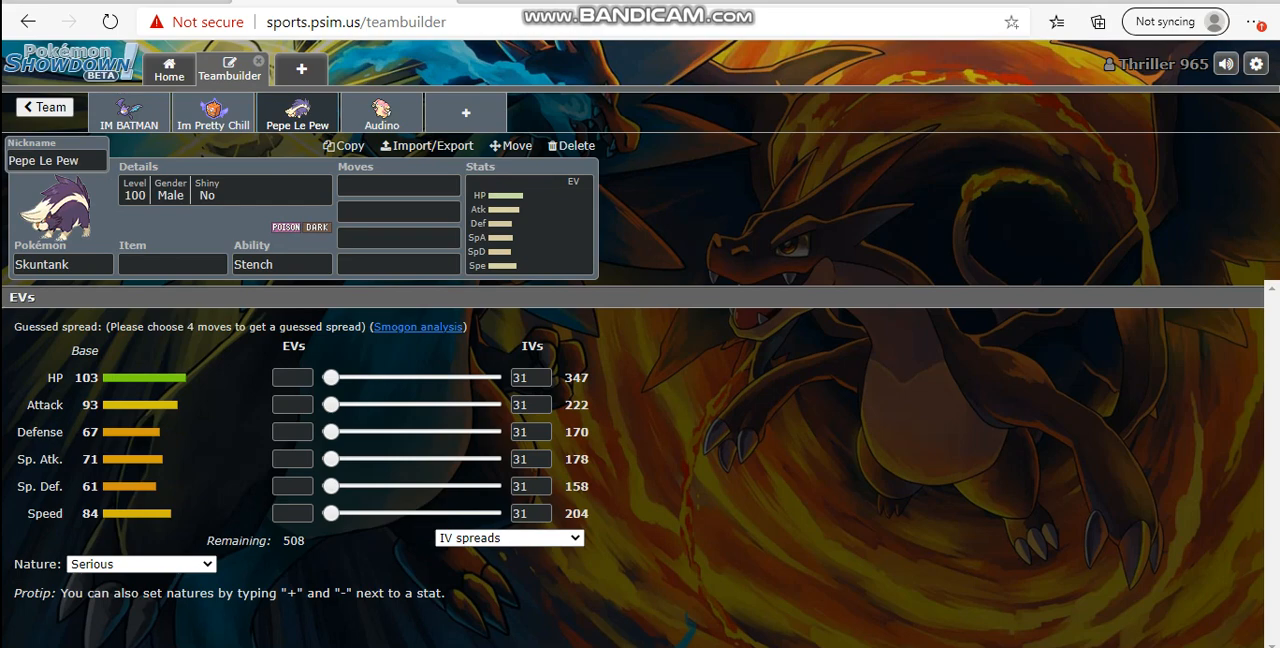
{"action": "left_click", "coordinate": [381, 112]}
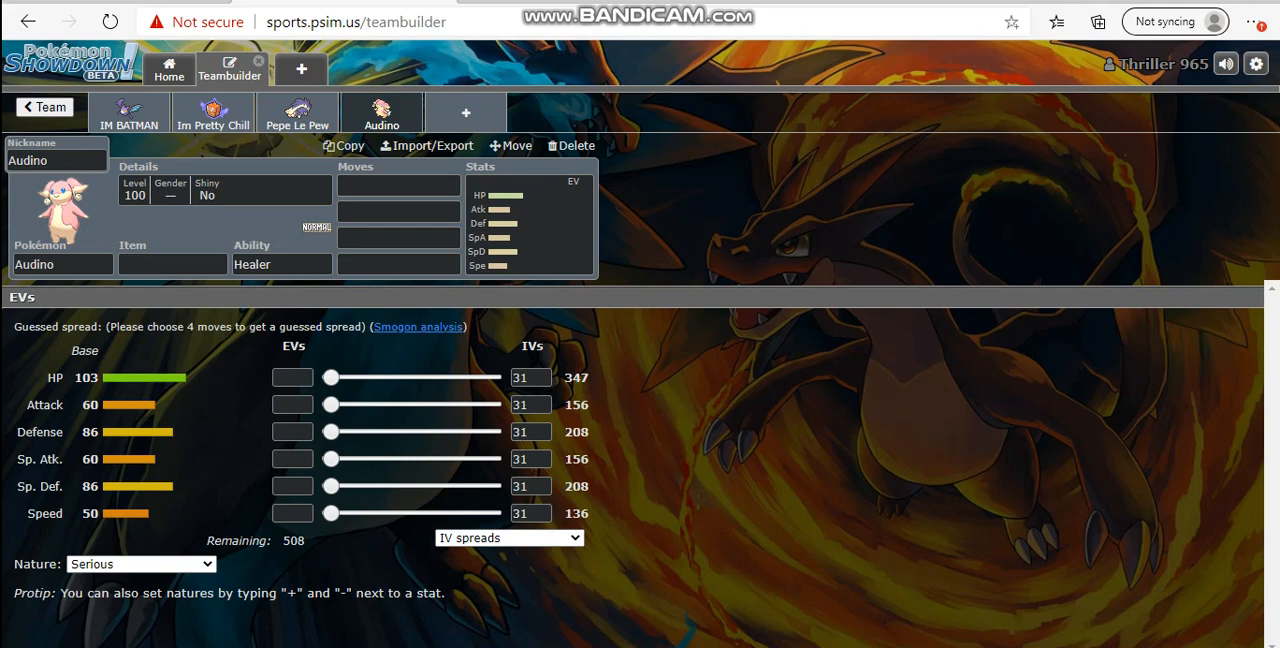